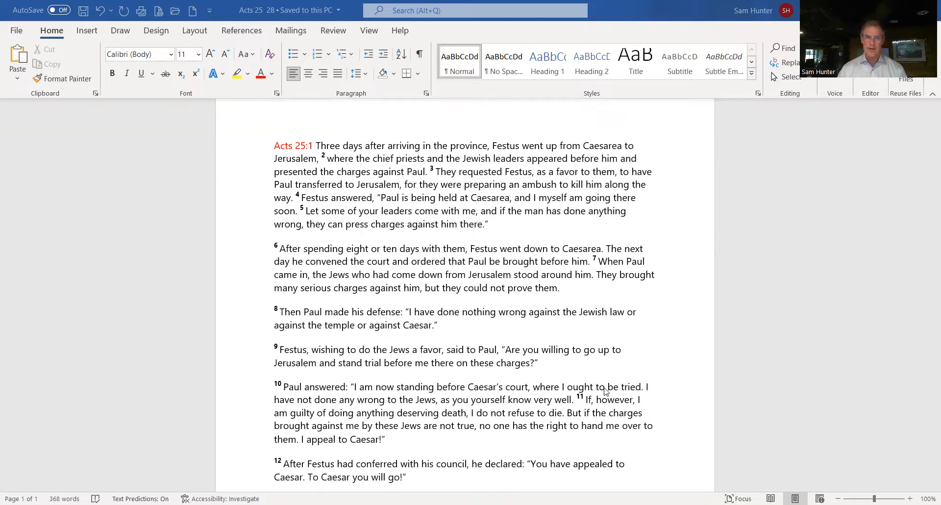
{"action": "scroll", "scroll_direction": "up", "scroll_amount": 3}
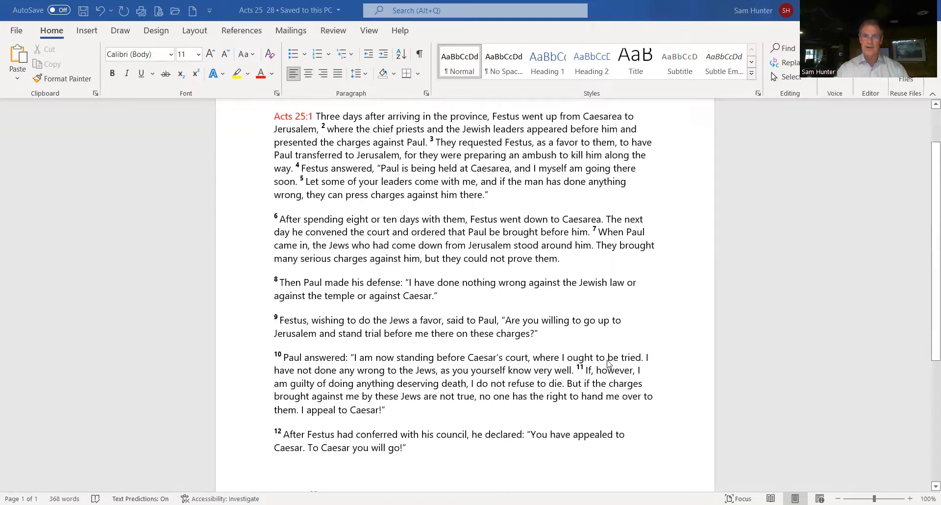
{"action": "scroll", "scroll_direction": "down", "scroll_amount": 3}
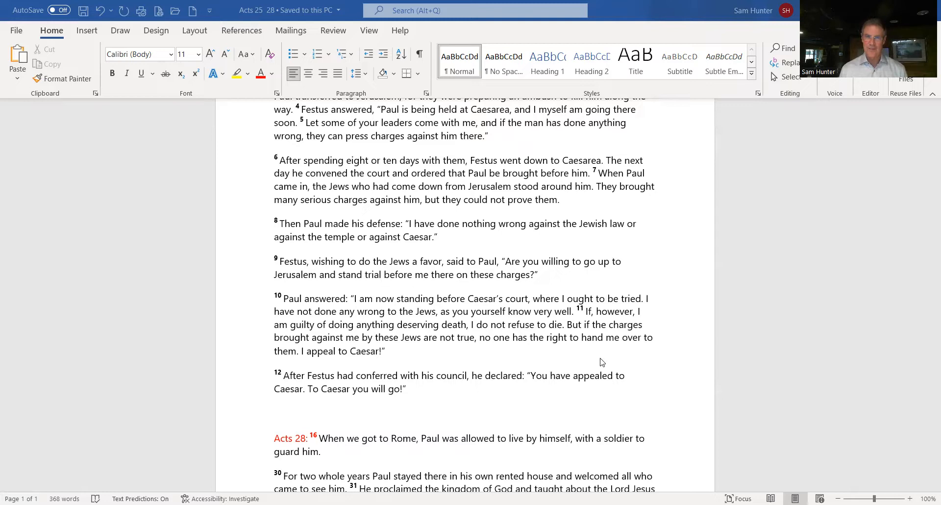
{"action": "scroll", "scroll_direction": "down", "scroll_amount": 3}
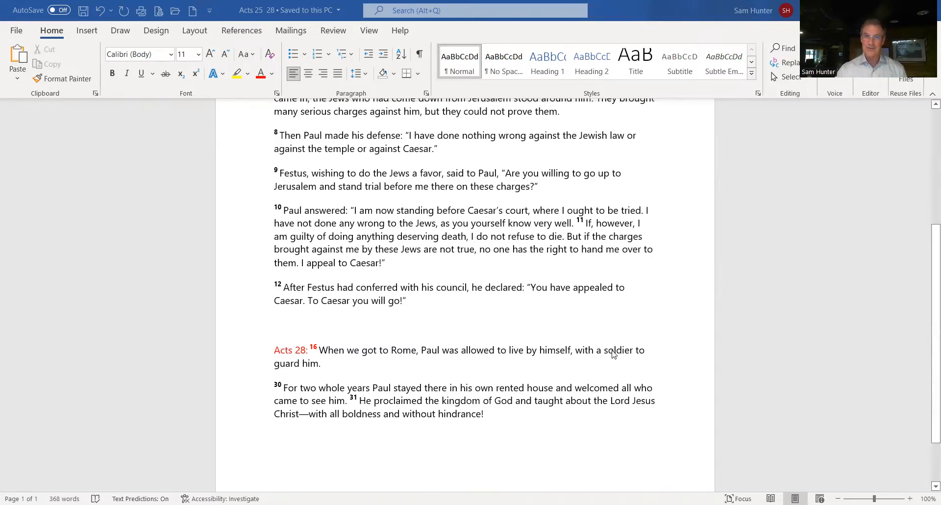
{"action": "mouse_move", "coordinate": [633, 359]}
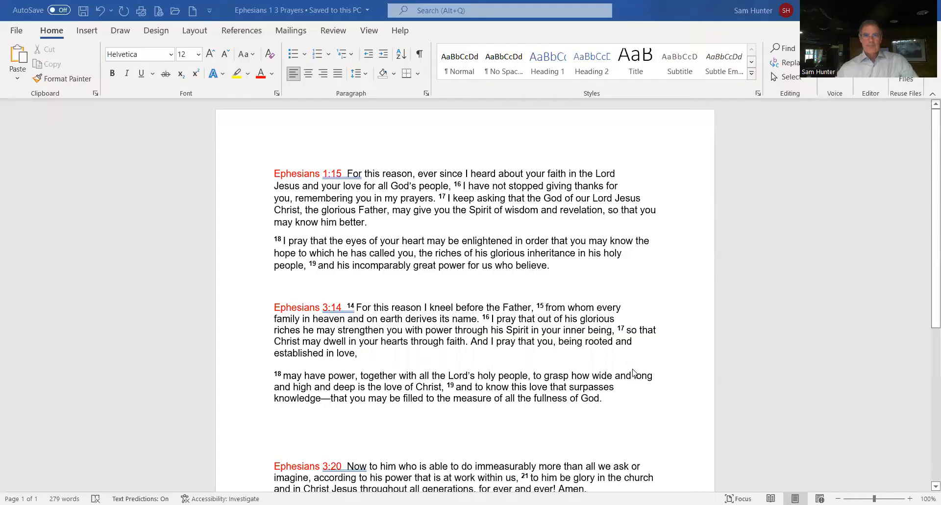
{"action": "mouse_move", "coordinate": [647, 373]}
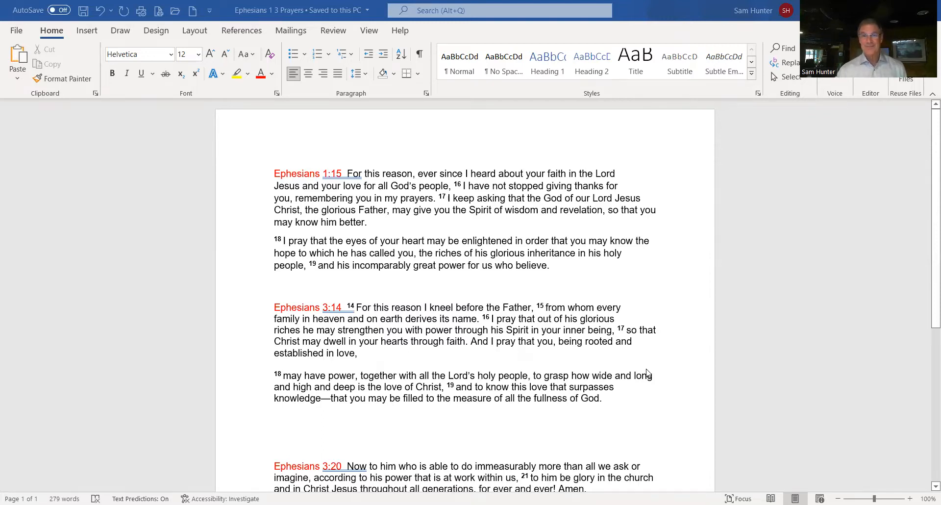
{"action": "scroll", "scroll_direction": "up", "scroll_amount": 3}
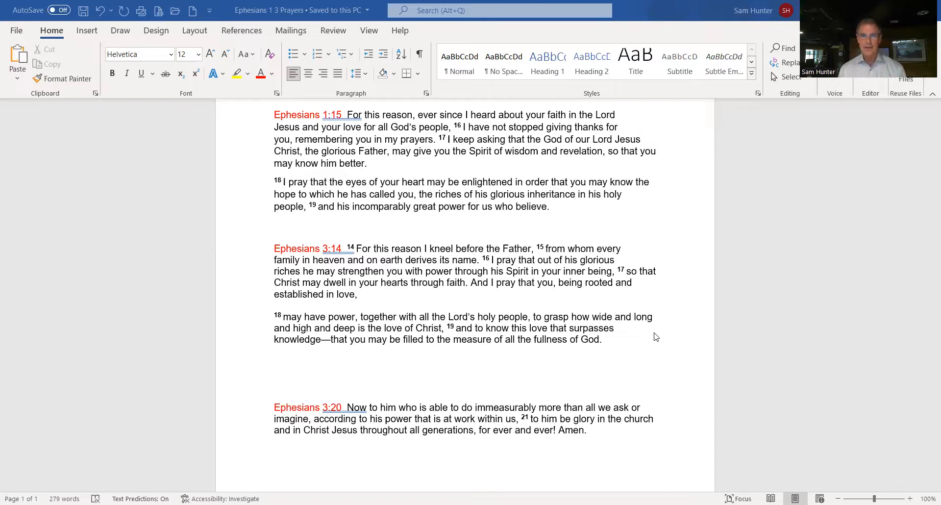
{"action": "scroll", "scroll_direction": "down", "scroll_amount": 3}
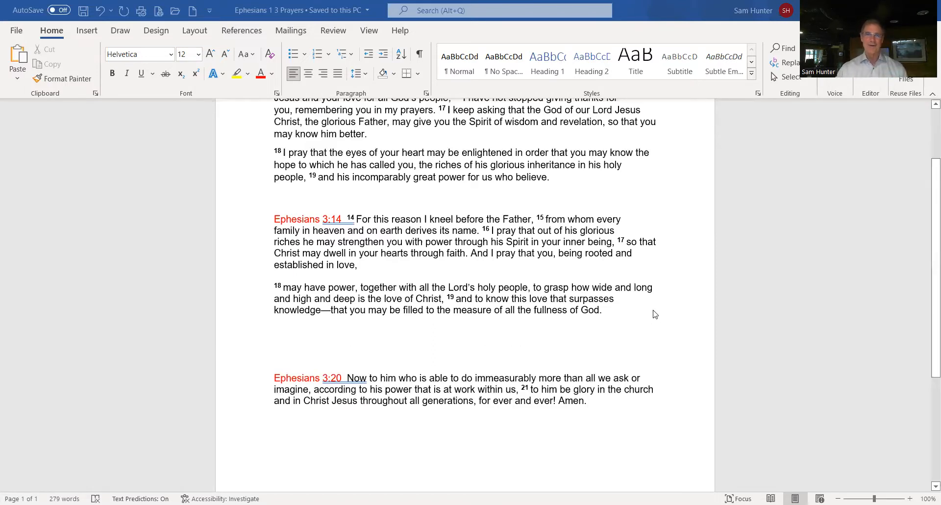
{"action": "scroll", "scroll_direction": "down", "scroll_amount": 3}
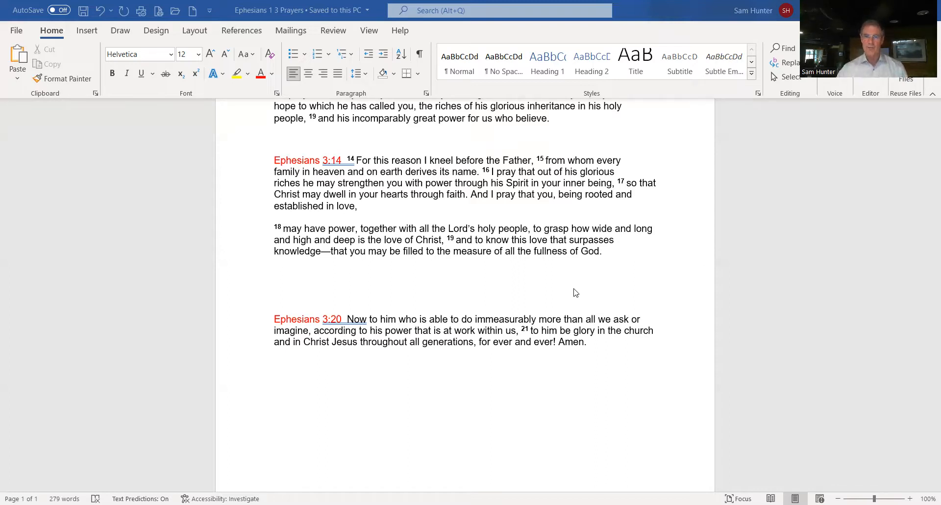
{"action": "mouse_move", "coordinate": [580, 30]}
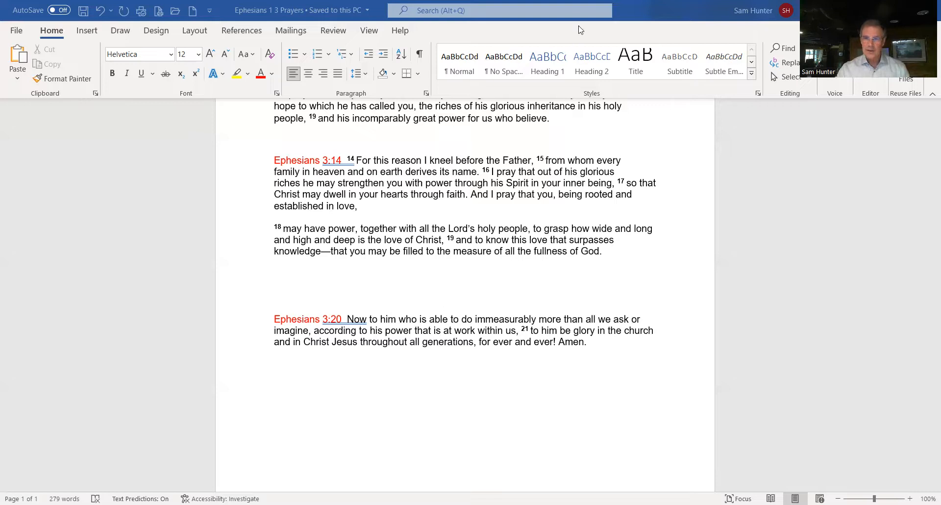